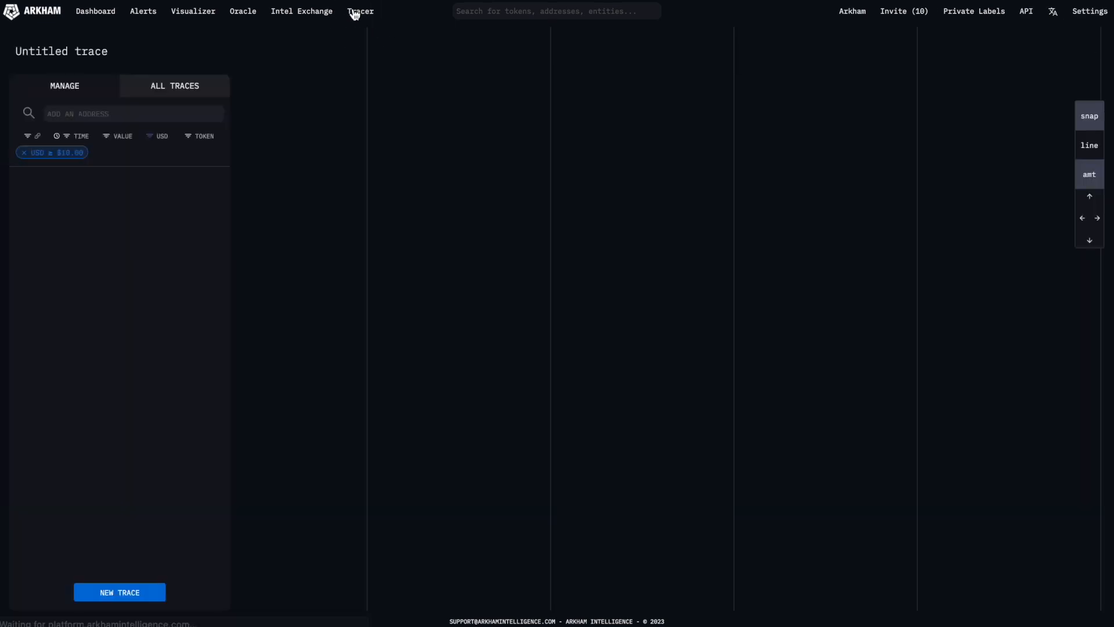
pyautogui.moveTo(329, 132)
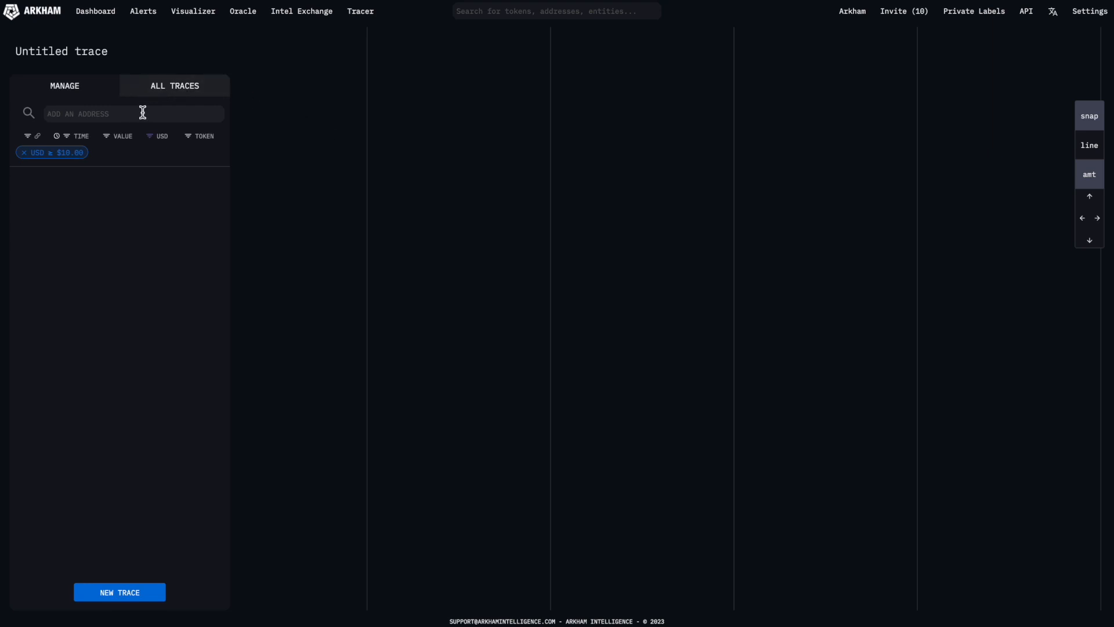
# Step: Add exploiter address 0x59ABf3837Fa962d6853b4Cc0a19513AA031fd32b to the trace
pyautogui.write('0x59ABf3837Fa962d6853b4Cc0a19513AA031fd32b')
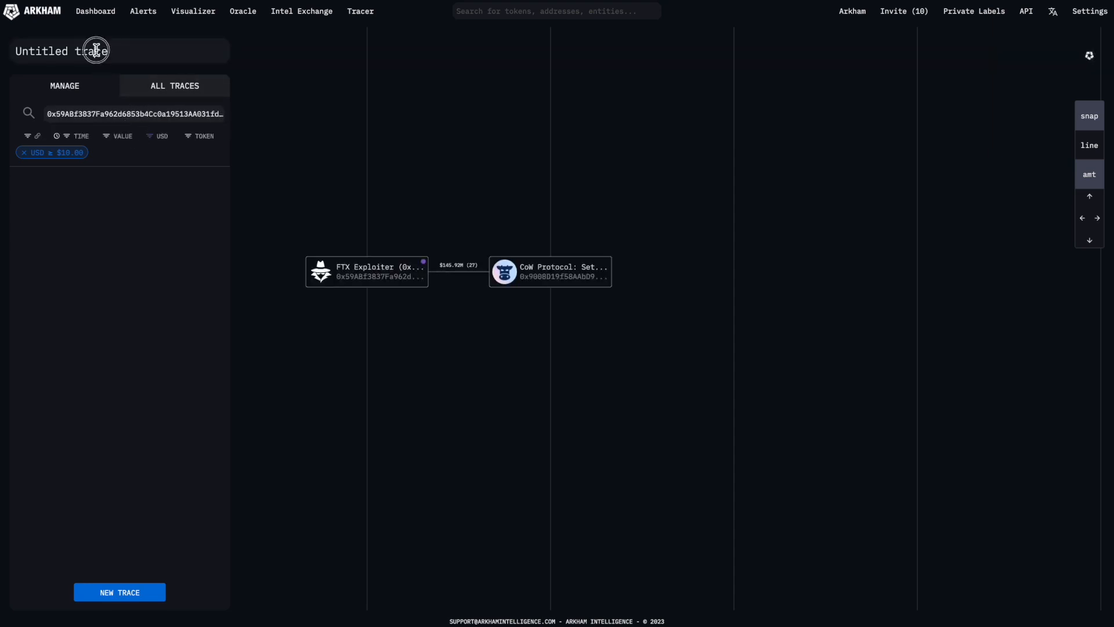
# Step: Rename the untitled trace to 'FTX Attacker'
pyautogui.doubleClick(61, 50)
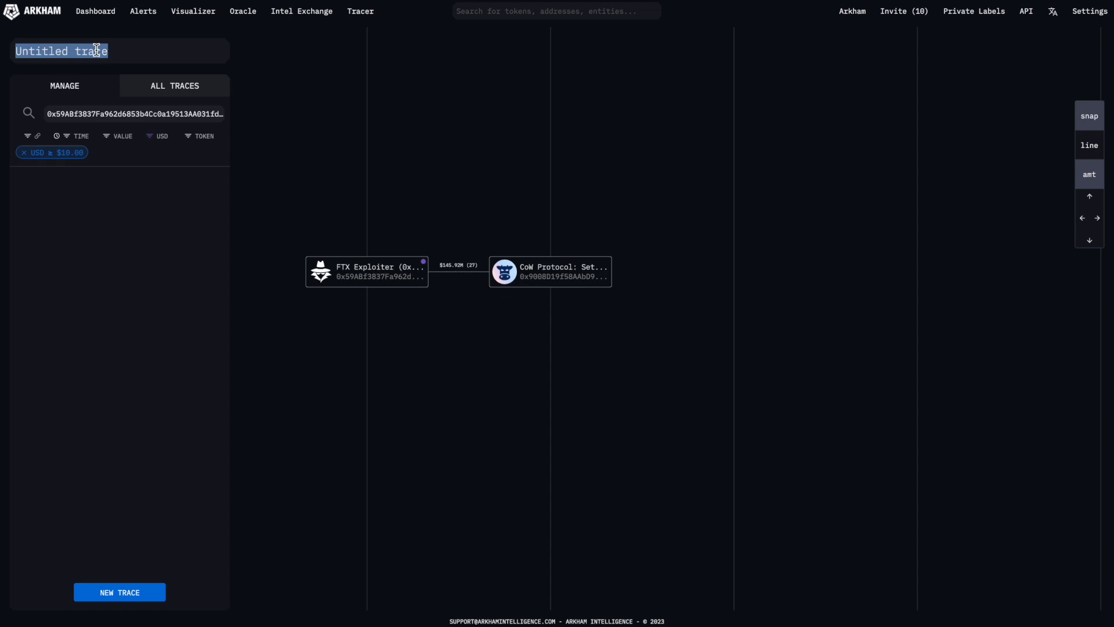
pyautogui.write('FTX Attac')
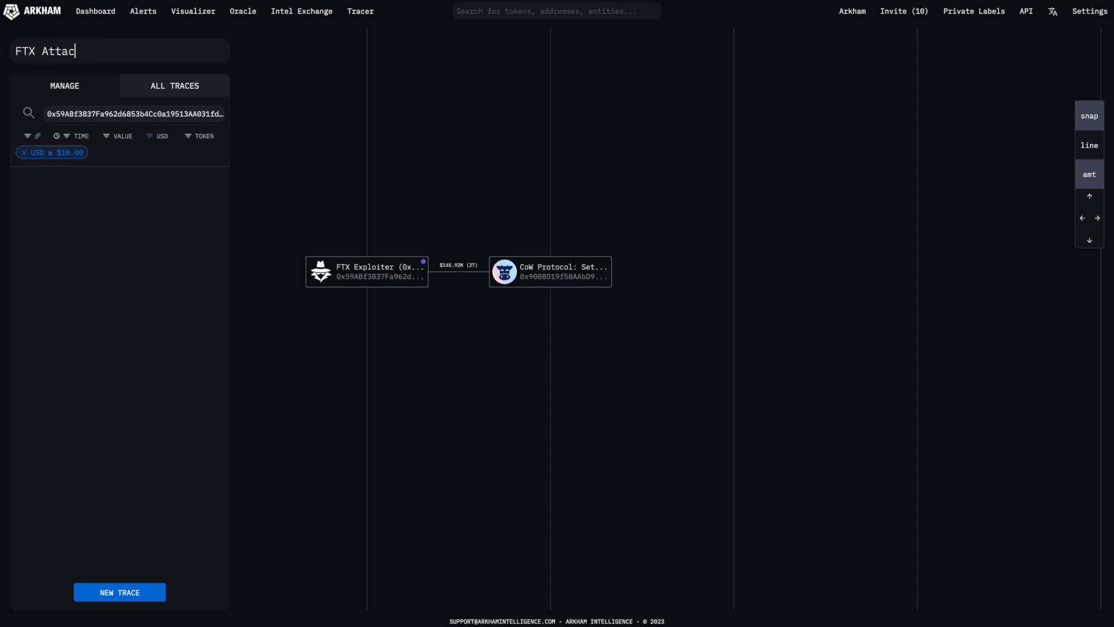
pyautogui.write('ker')
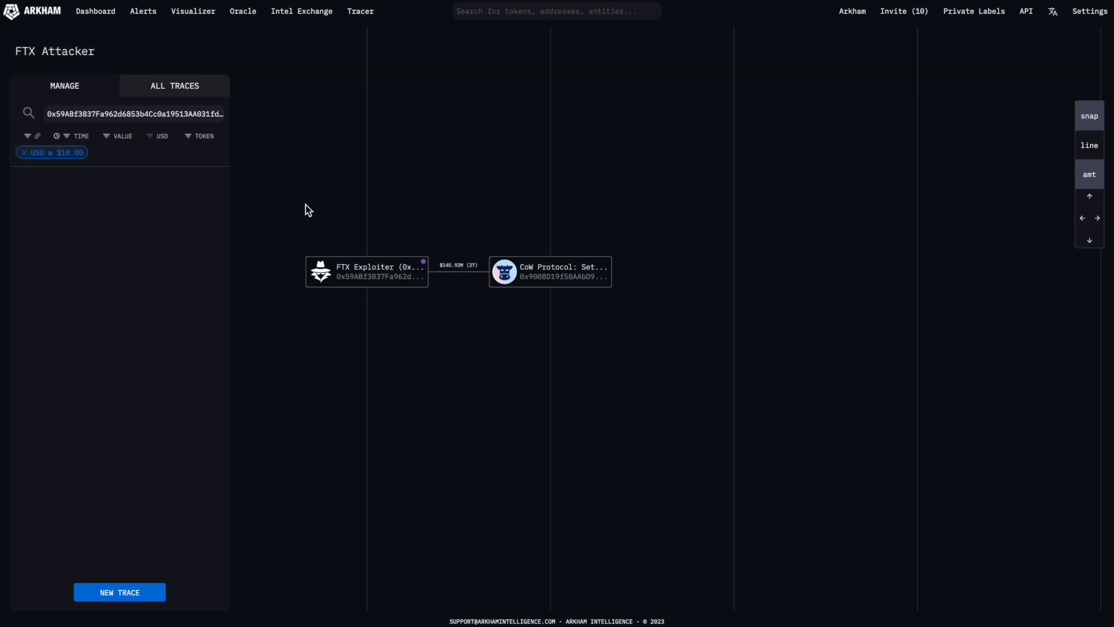
# Step: Add FTX (0x2FA) inflow and three FTX Exploiter outflow wallets, then select 0x5ab
pyautogui.click(367, 271)
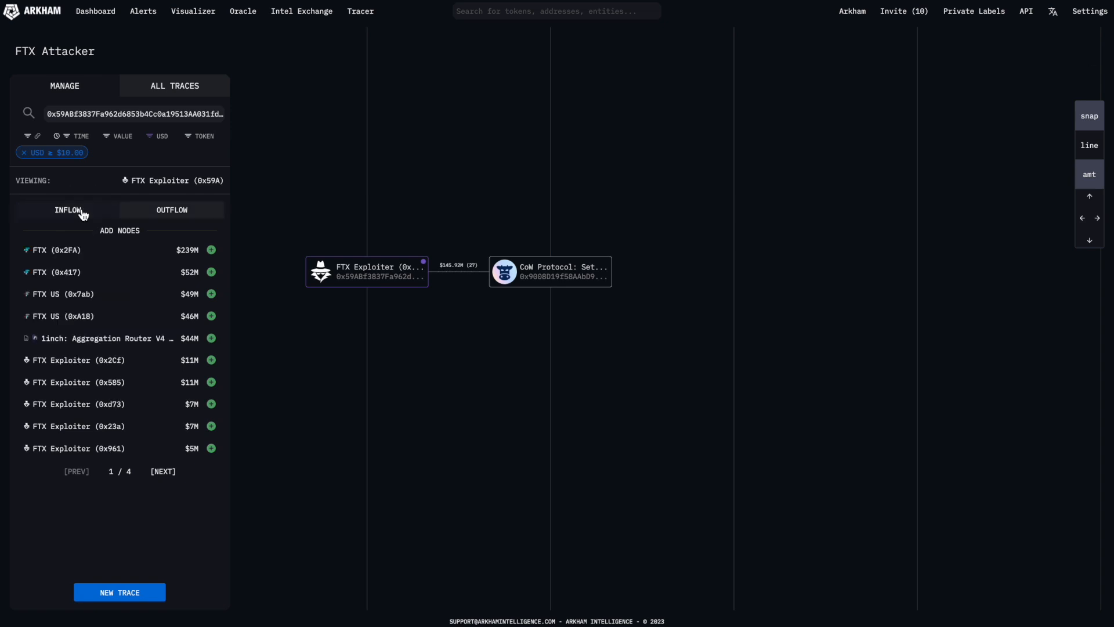
pyautogui.click(171, 209)
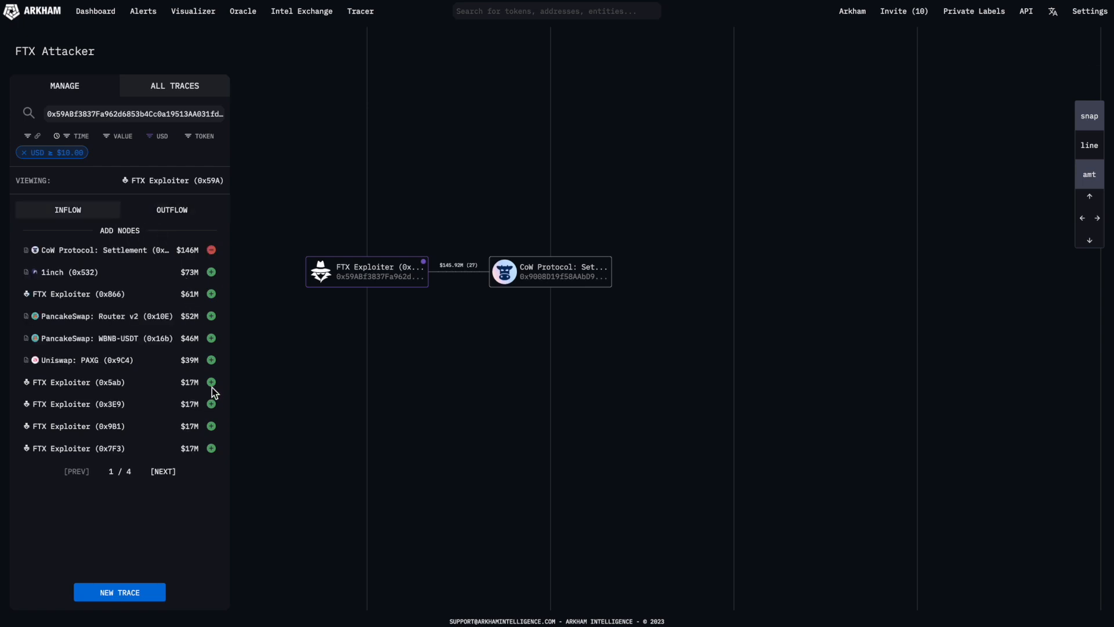
pyautogui.click(172, 210)
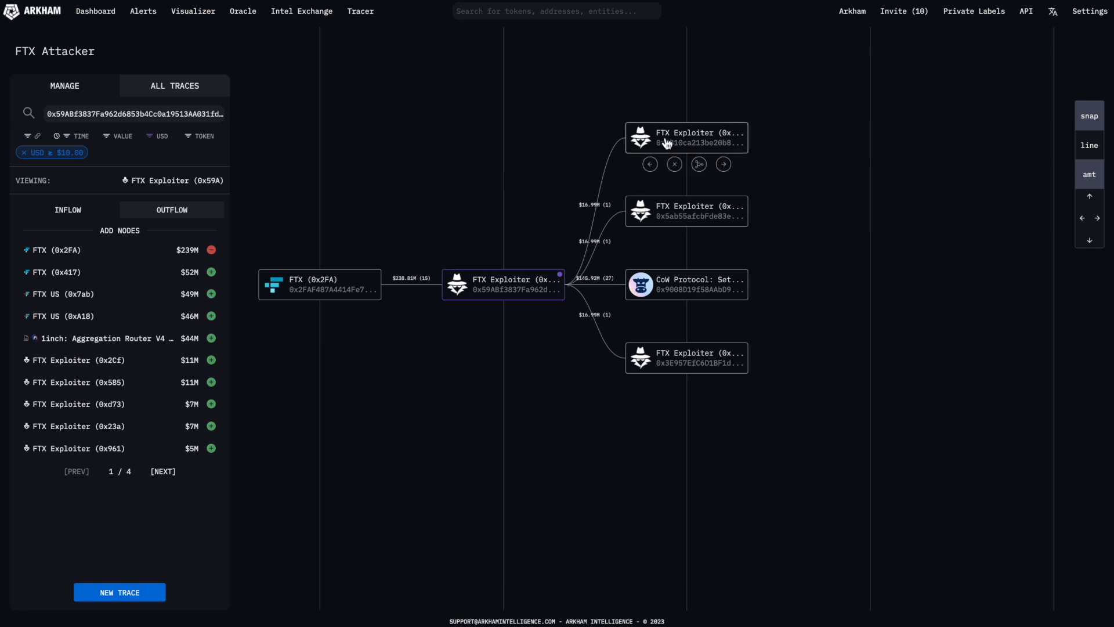
pyautogui.click(684, 210)
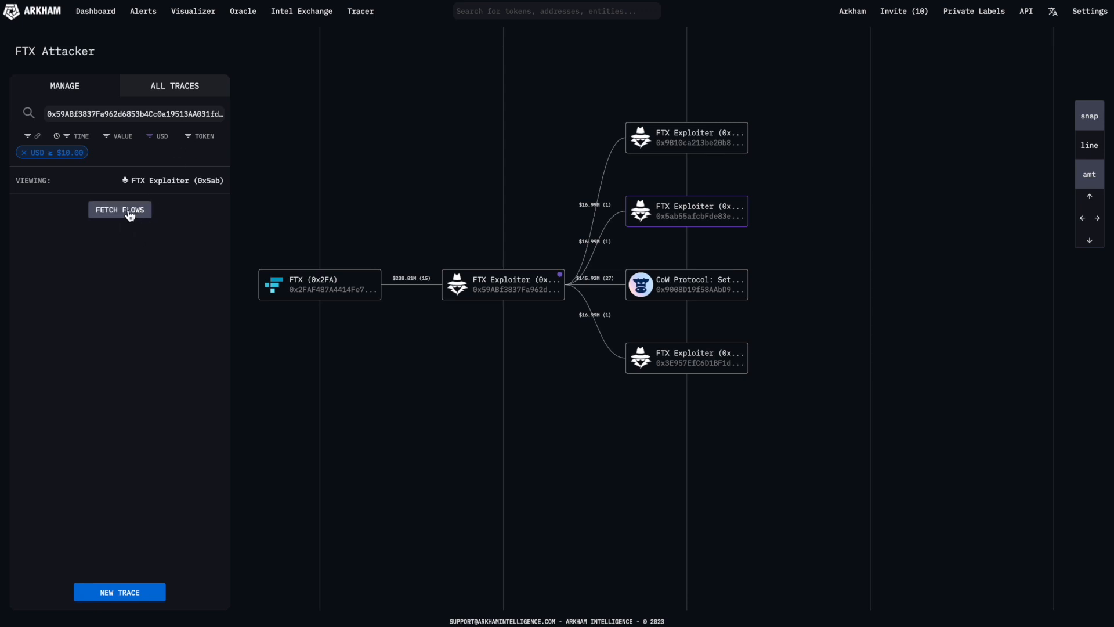
# Step: Fetch the 0x5ab wallet's flows, adding recipients 0x7974 ($12.16M) and 0xDBd3 ($6.54M)
pyautogui.click(119, 209)
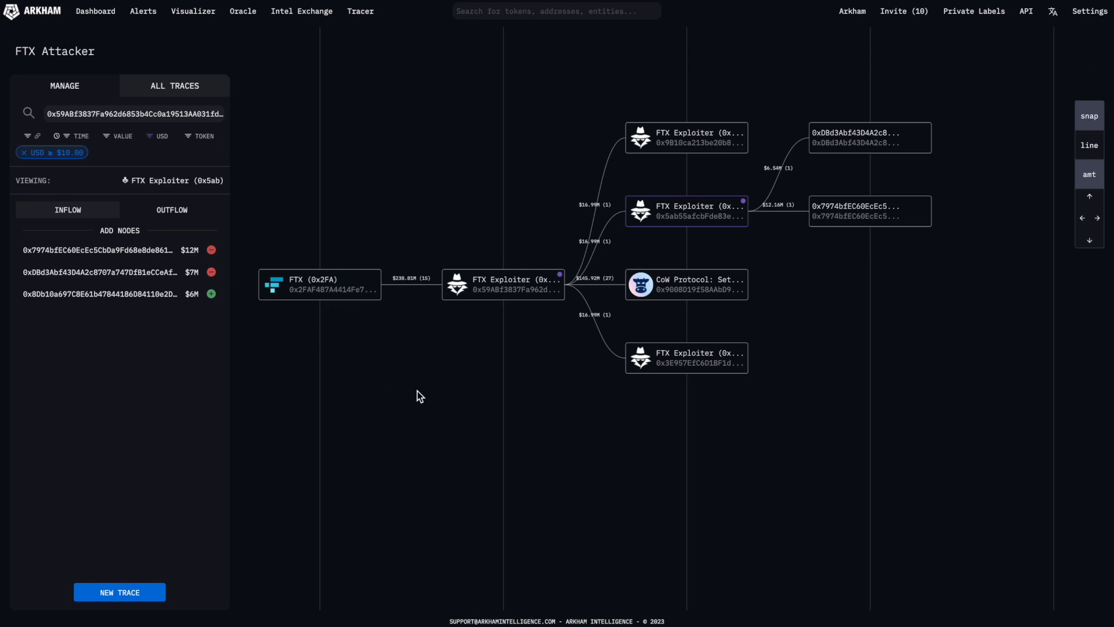
pyautogui.moveTo(431, 400)
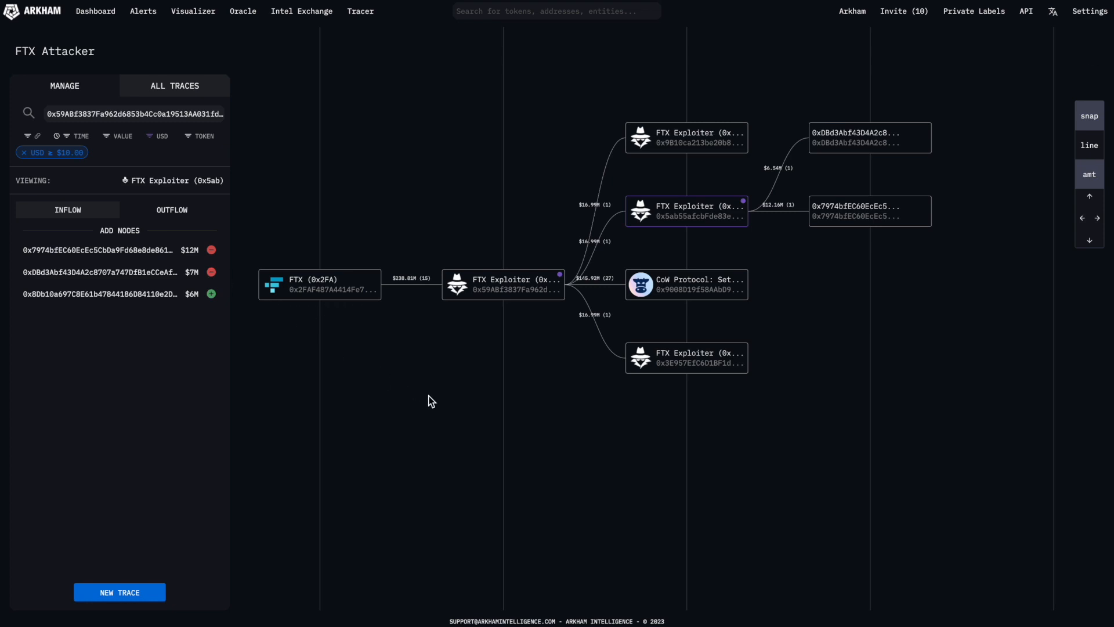
pyautogui.moveTo(597, 269)
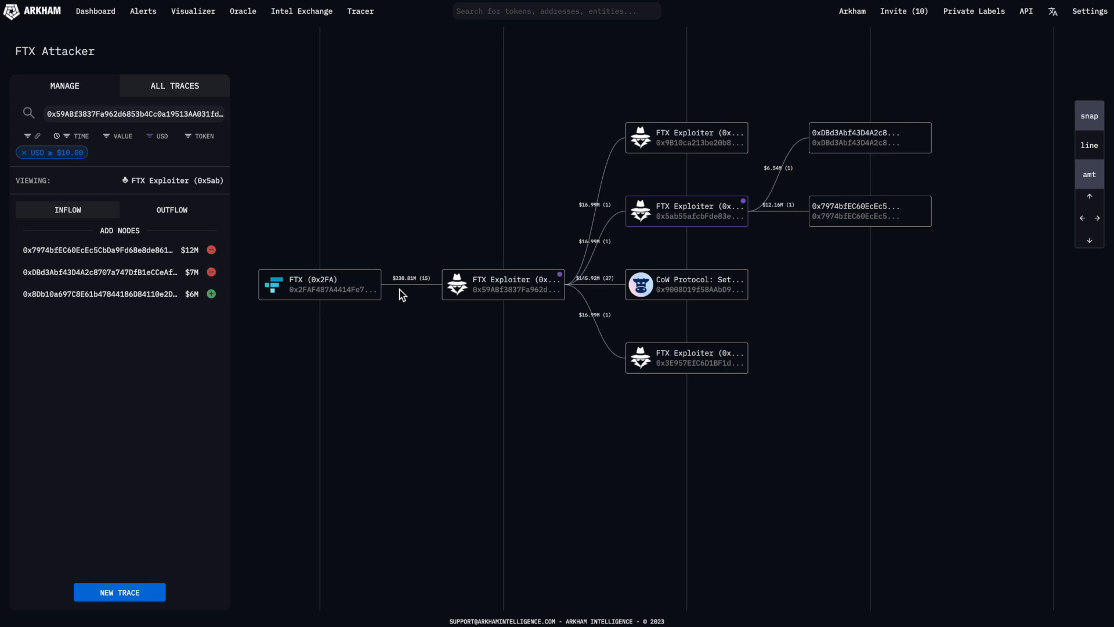
# Step: Show the $238,805,102 of transactions from FTX (0x2FA) to FTX Exploiter (0x59A)
pyautogui.click(412, 277)
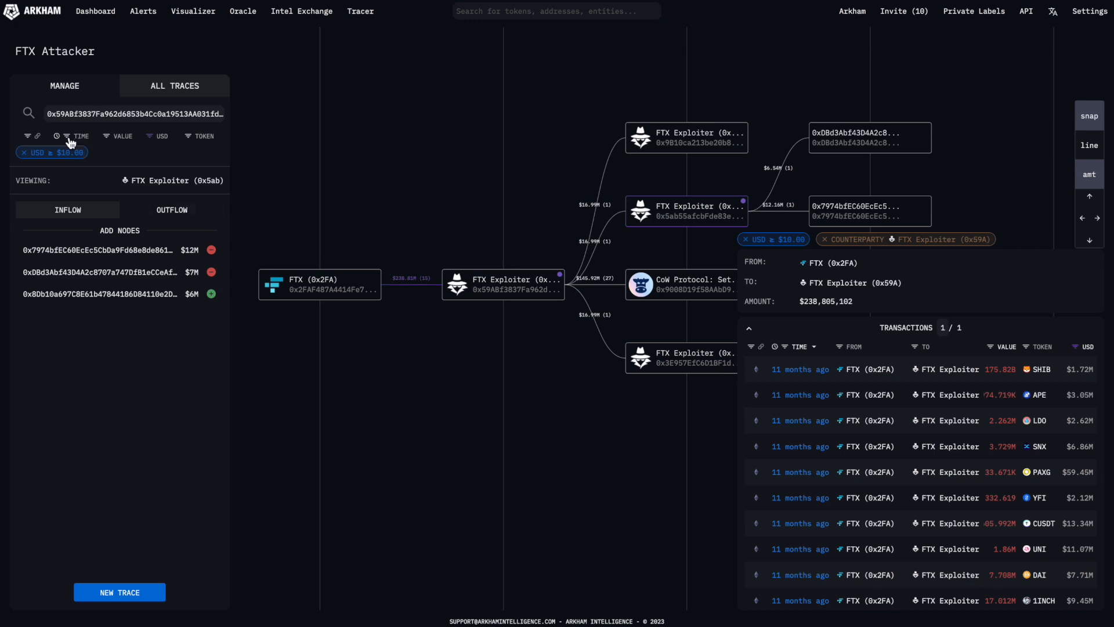
pyautogui.moveTo(135, 145)
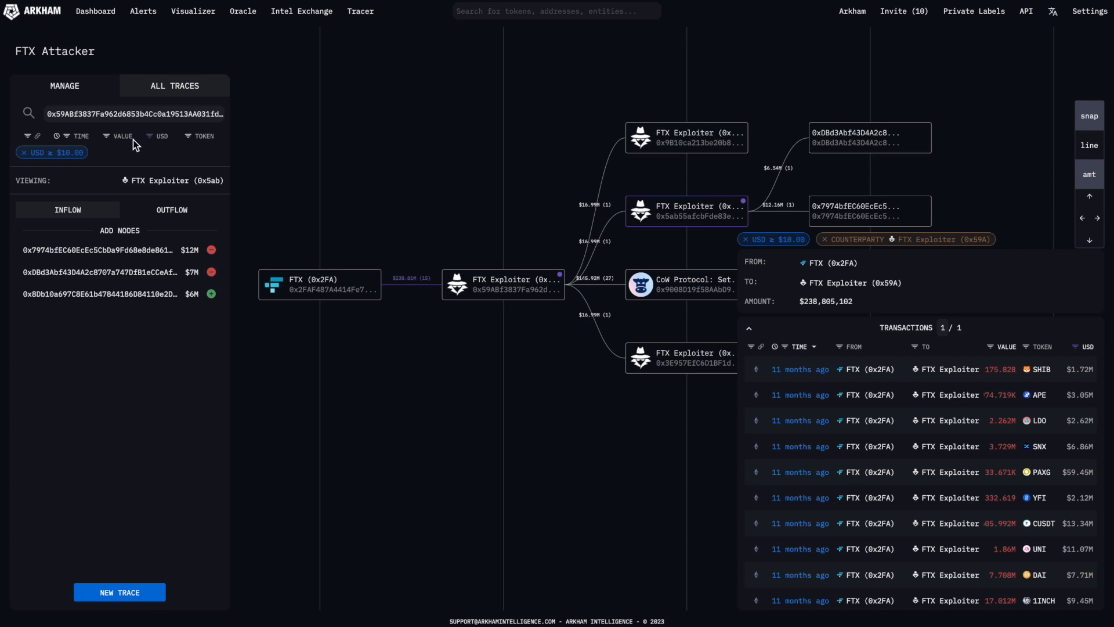
pyautogui.moveTo(116, 152)
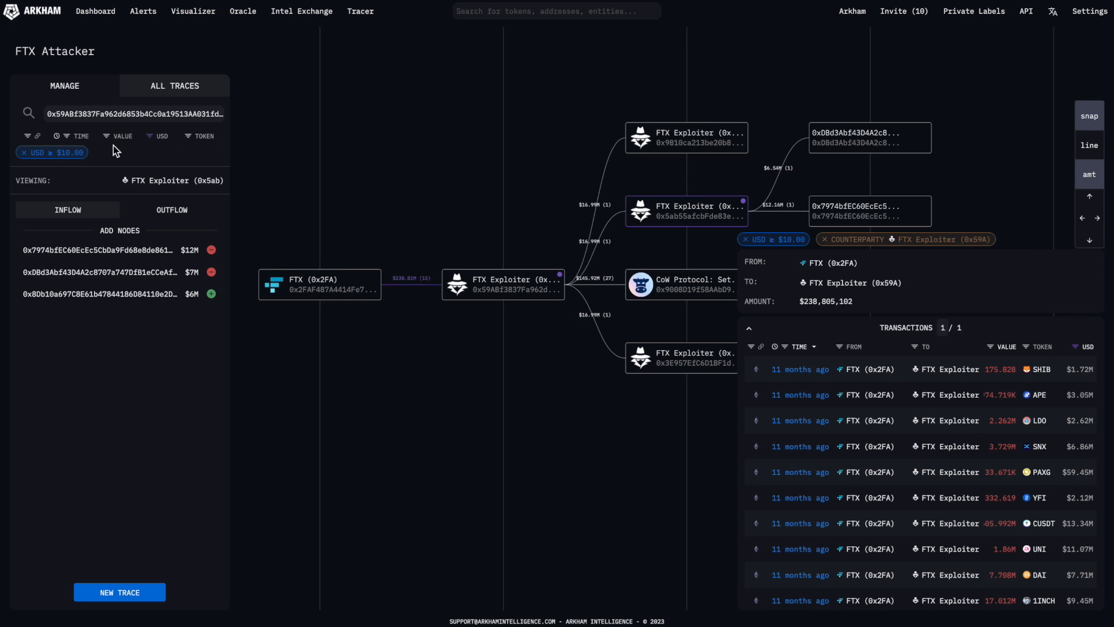
pyautogui.moveTo(73, 145)
pyautogui.write('100,000')
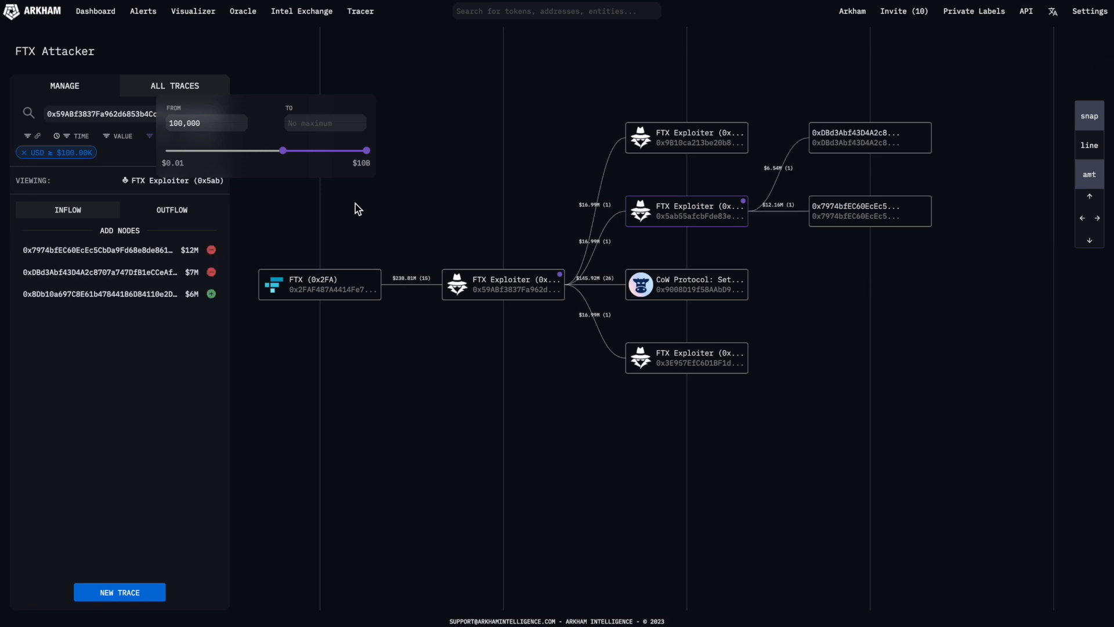
pyautogui.moveTo(143, 168)
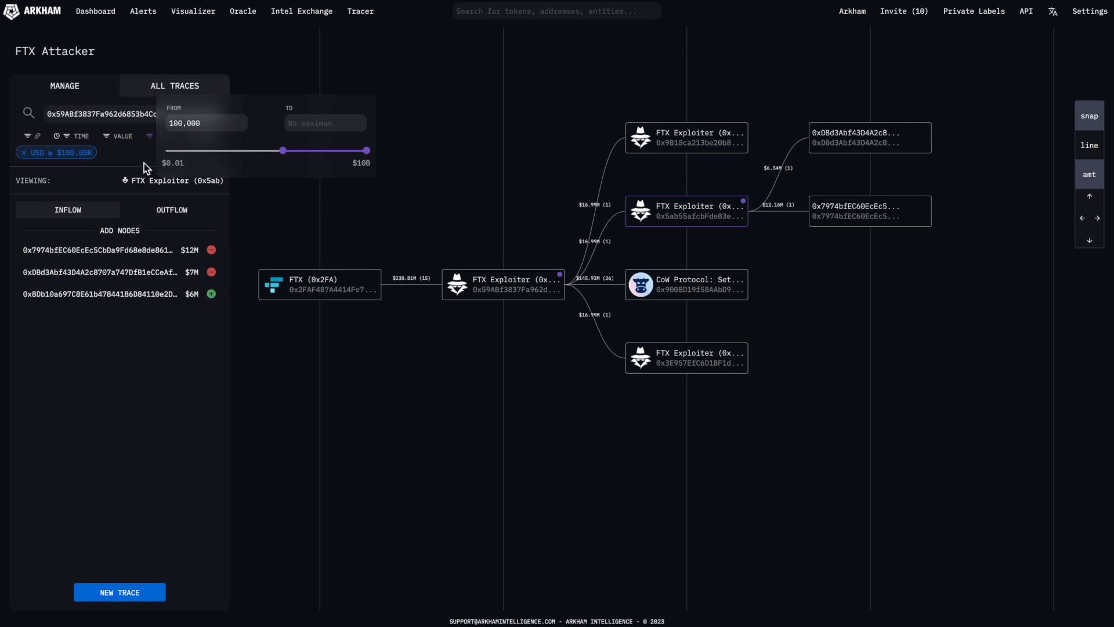
# Step: List the four saved traces
pyautogui.click(174, 86)
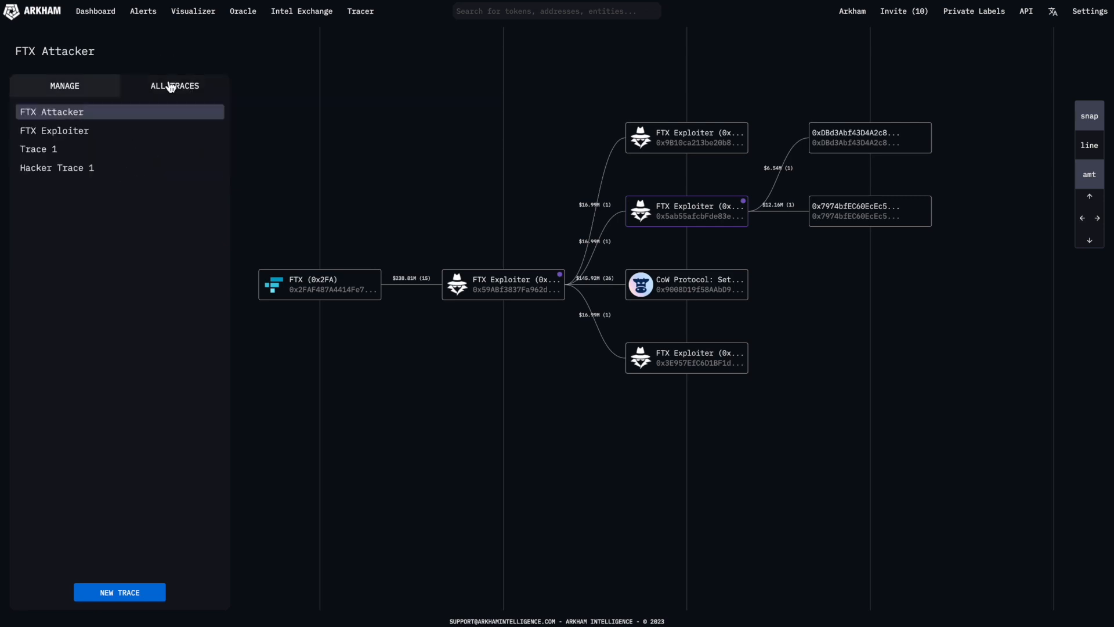